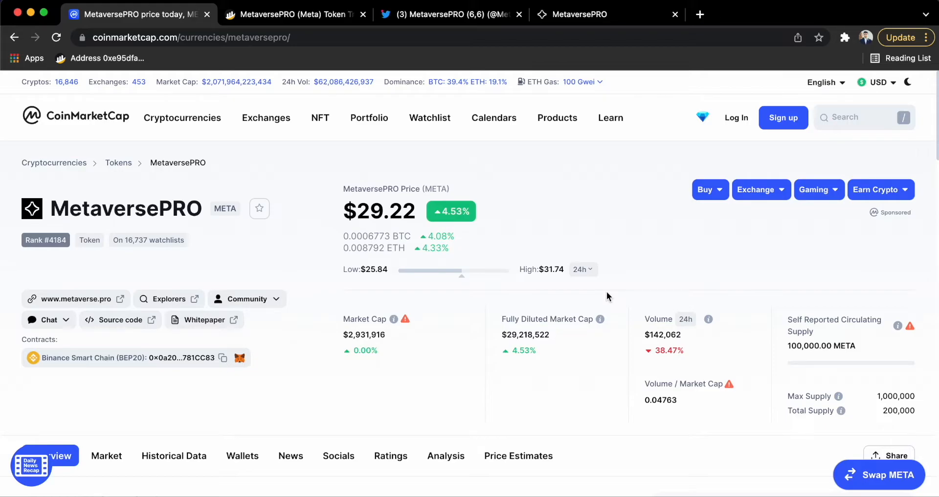
Show the Gaas Airdrop page with 298974.58 Meta deposited and the Jan 31 2022 snapshot.
{"action": "left_click", "coordinate": [606, 13]}
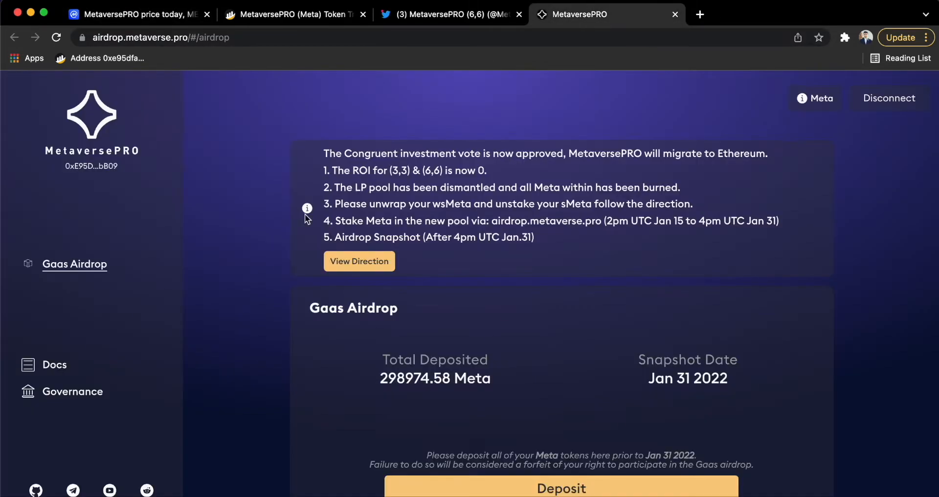
{"action": "mouse_move", "coordinate": [254, 232]}
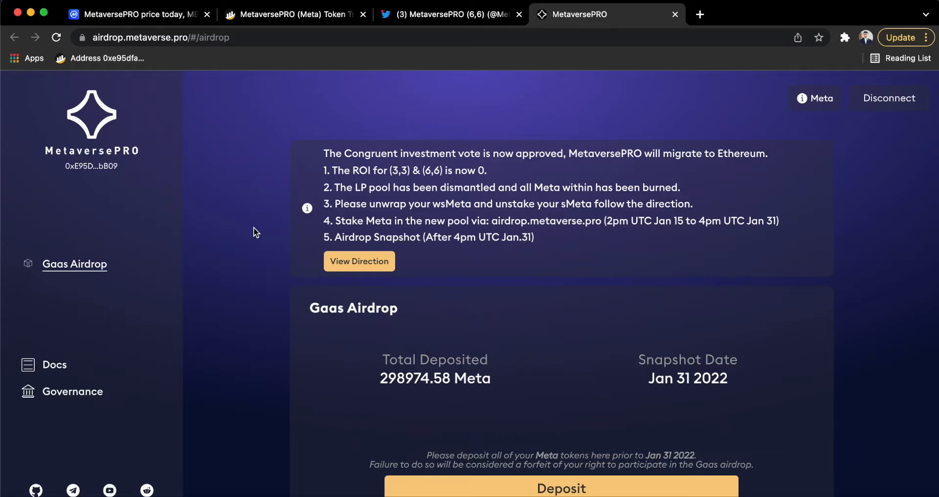
{"action": "scroll", "scroll_direction": "down", "scroll_amount": 3}
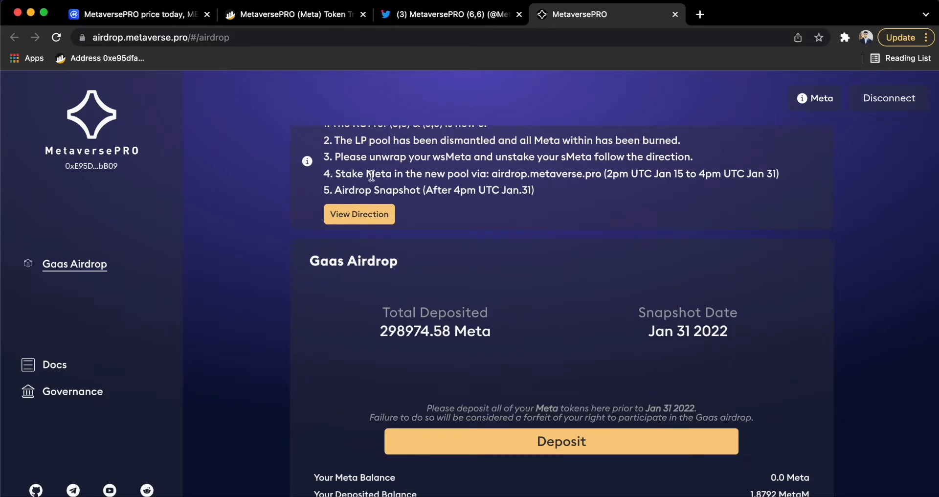
{"action": "mouse_move", "coordinate": [250, 206]}
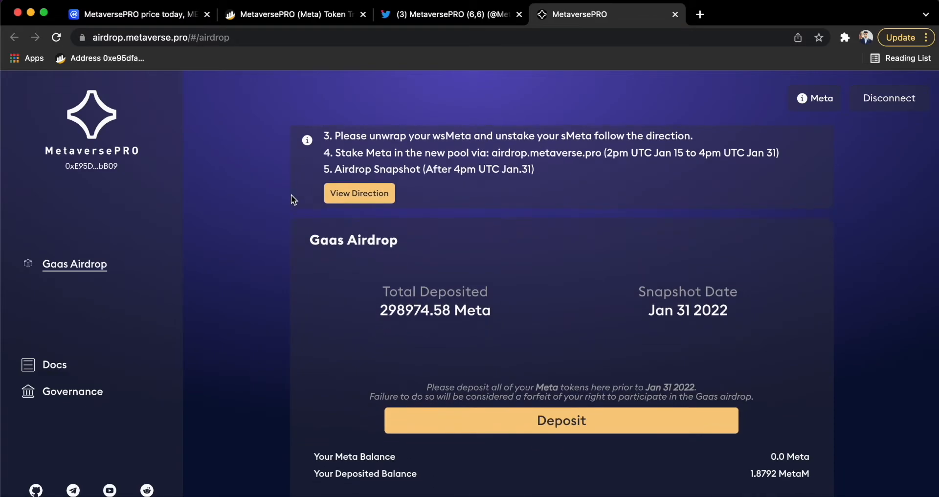
{"action": "mouse_move", "coordinate": [232, 274]}
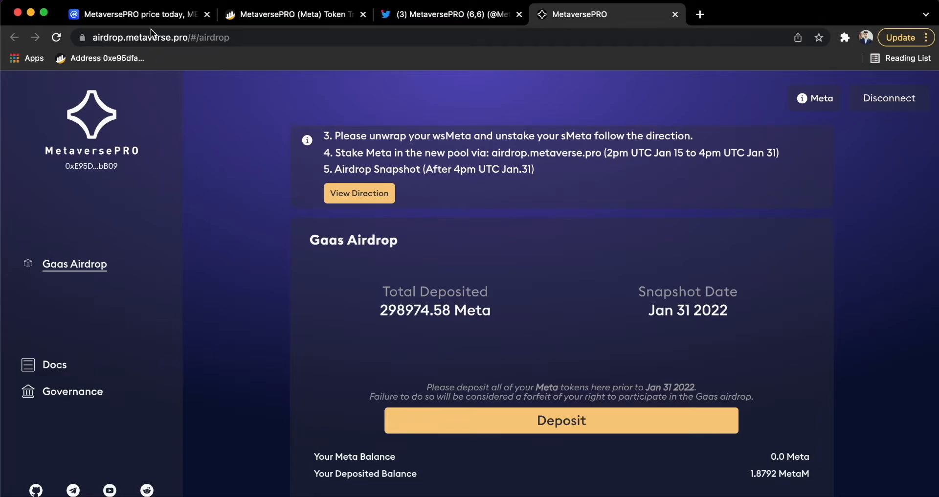
View the CoinMarketCap META page: $29.22 price, rank #4184, $2,931,916 market cap.
{"action": "left_click", "coordinate": [138, 14]}
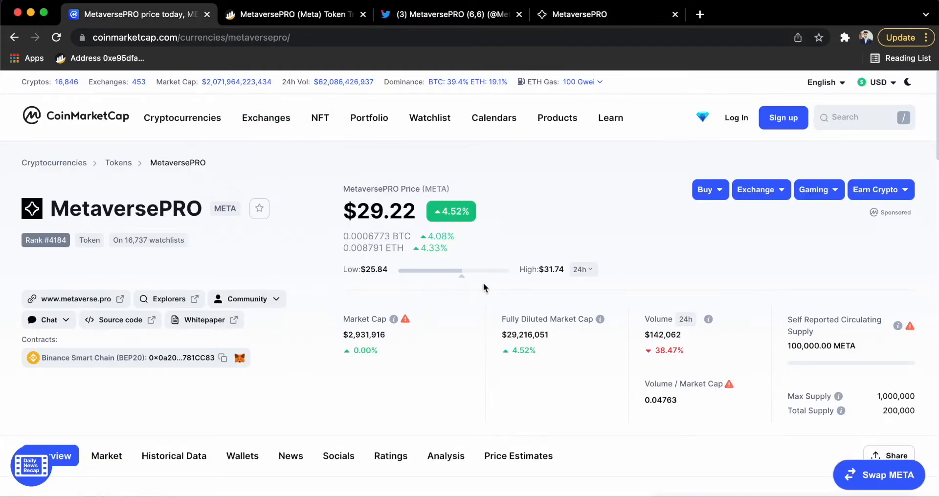
{"action": "mouse_move", "coordinate": [342, 164]}
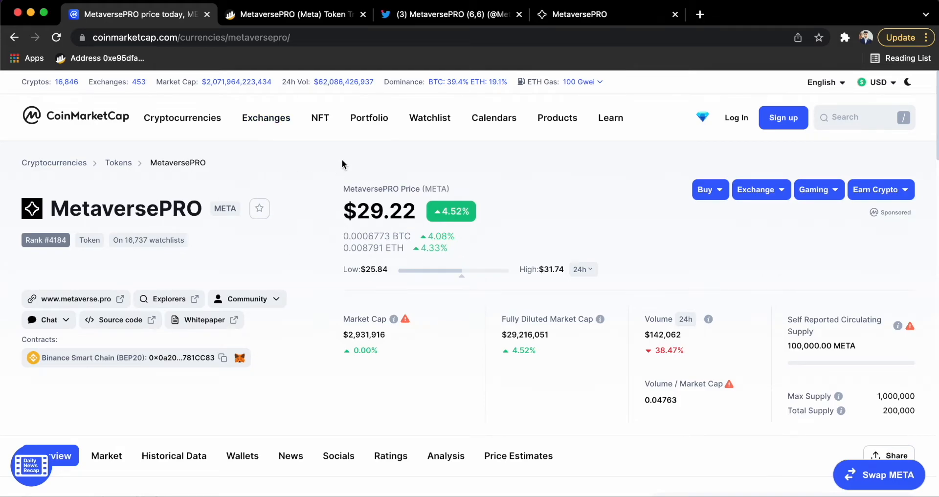
{"action": "mouse_move", "coordinate": [277, 168]}
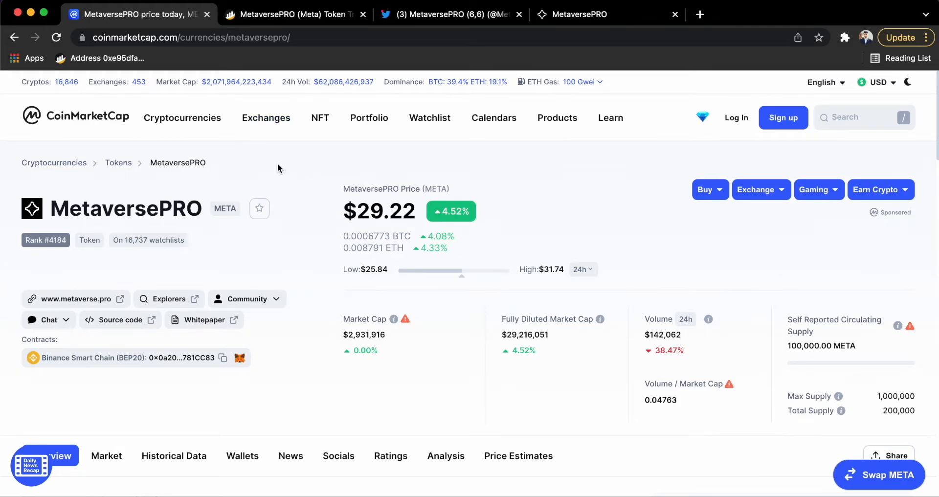
{"action": "mouse_move", "coordinate": [230, 262]}
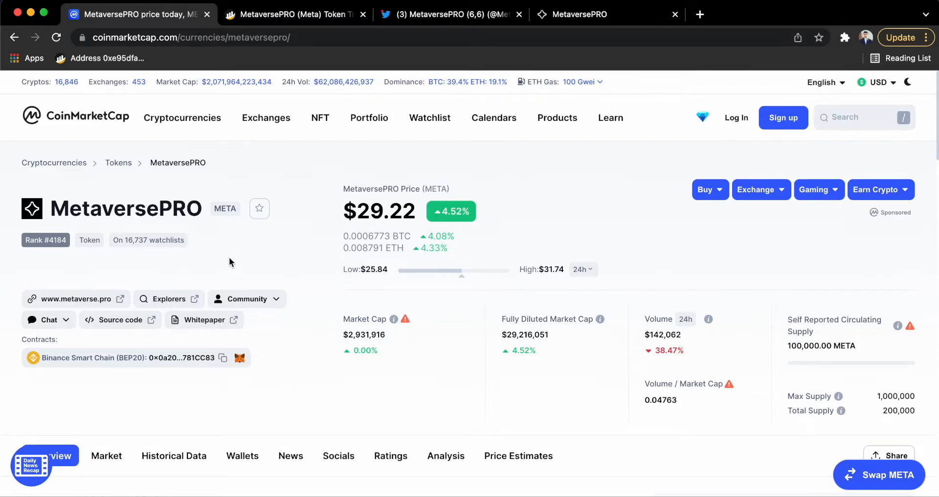
{"action": "scroll", "scroll_direction": "down", "scroll_amount": 3}
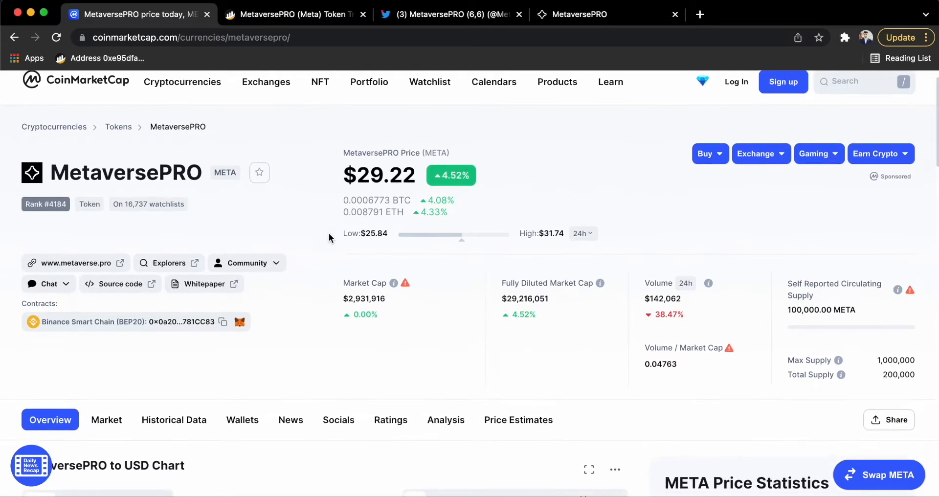
{"action": "scroll", "scroll_direction": "down", "scroll_amount": 3}
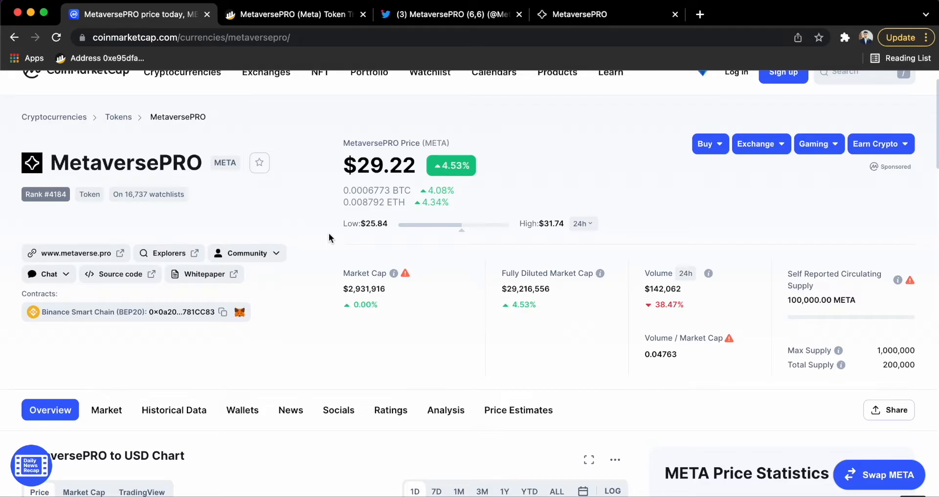
{"action": "mouse_move", "coordinate": [260, 89]}
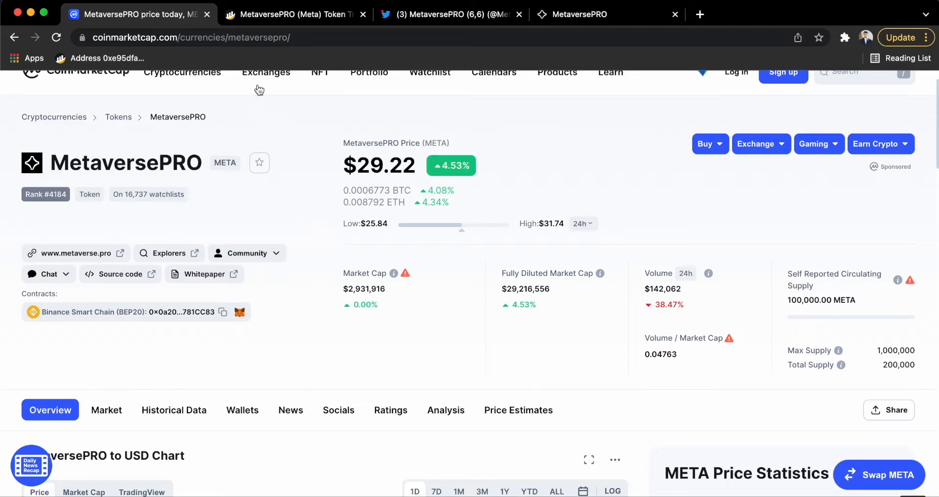
{"action": "mouse_move", "coordinate": [169, 253]}
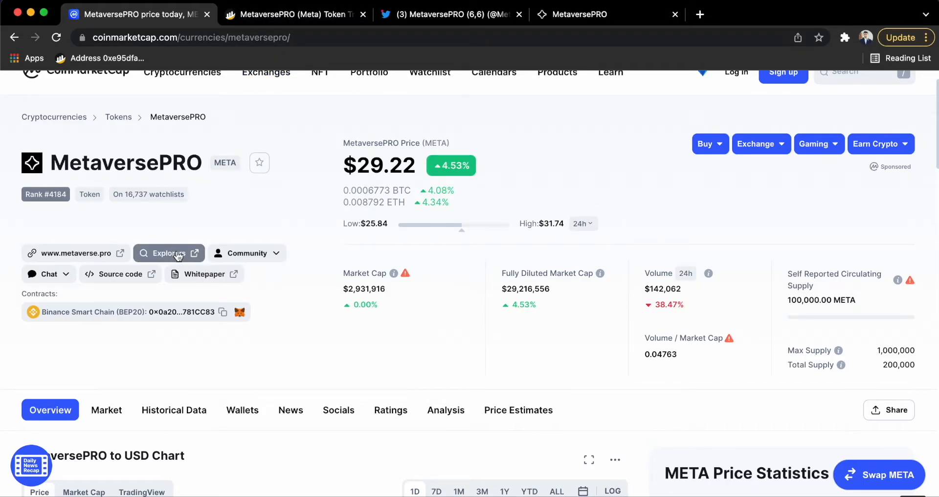
Review the BscScan Meta token: 12,224 holders, 336,562.69 total supply, top holders.
{"action": "left_click", "coordinate": [293, 14]}
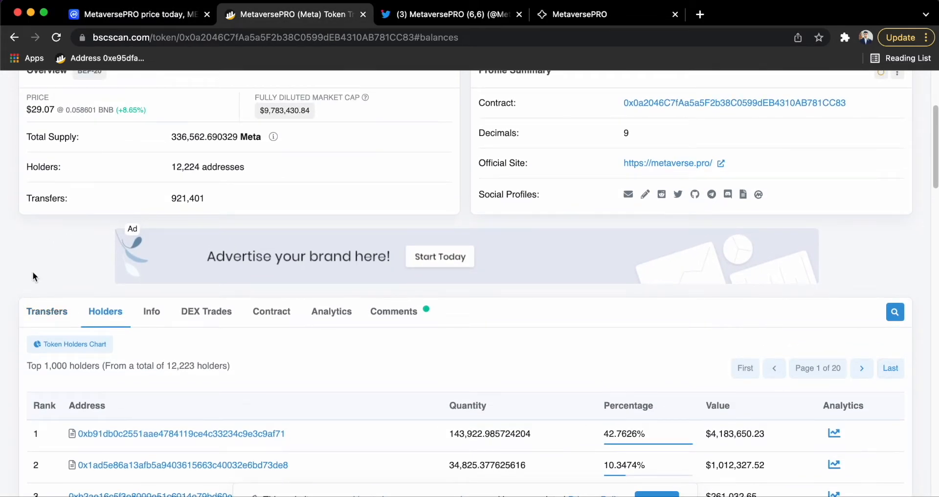
{"action": "scroll", "scroll_direction": "down", "scroll_amount": 3}
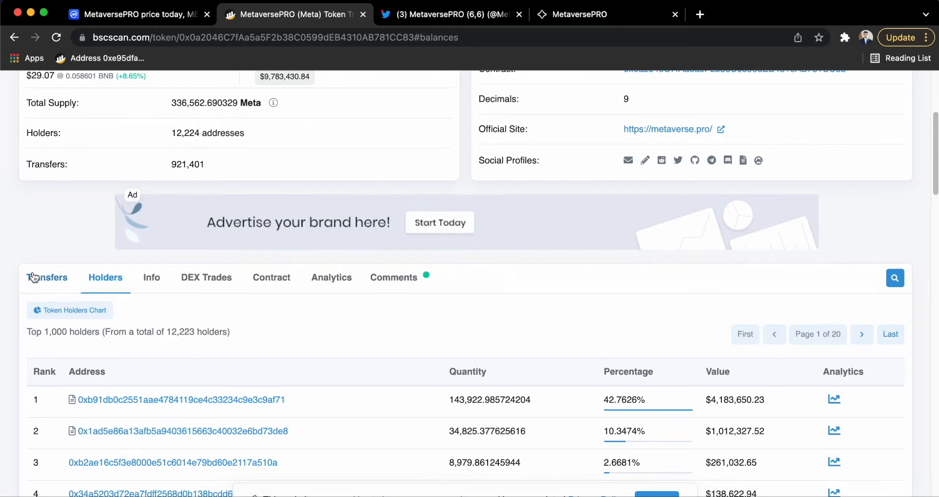
{"action": "scroll", "scroll_direction": "down", "scroll_amount": 3}
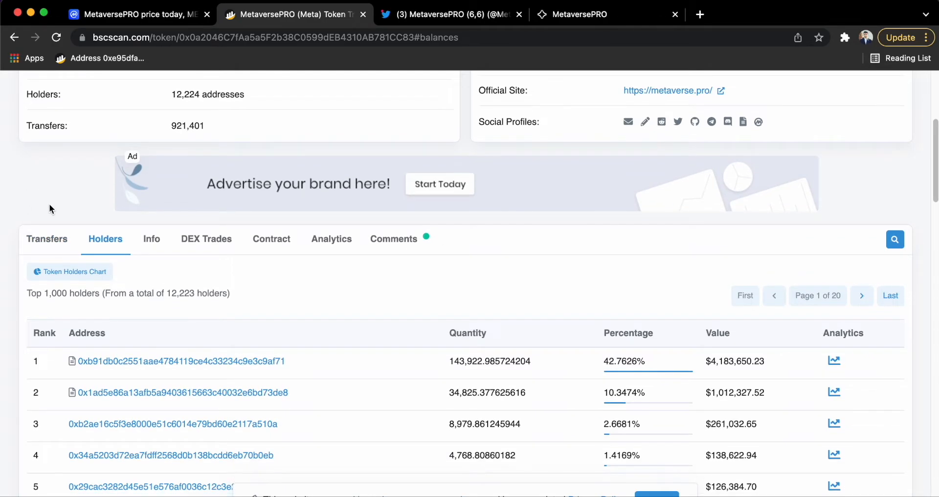
{"action": "scroll", "scroll_direction": "down", "scroll_amount": 3}
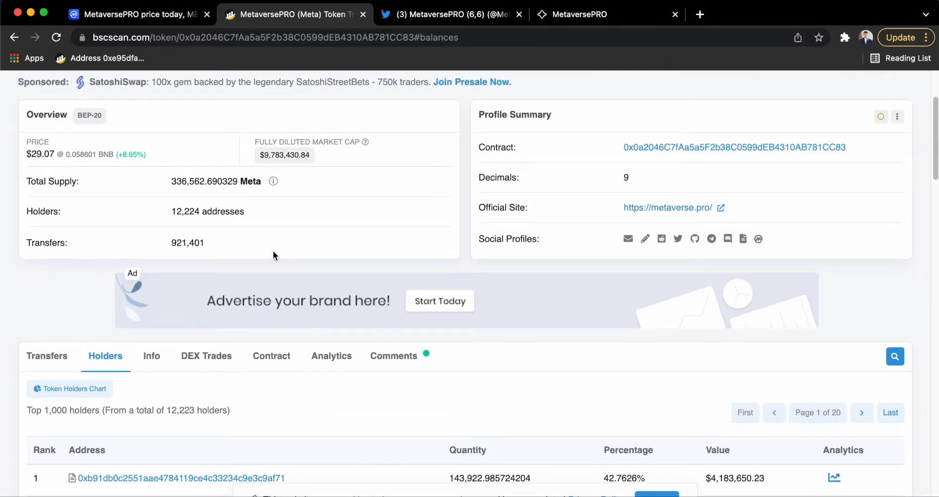
{"action": "mouse_move", "coordinate": [75, 309]}
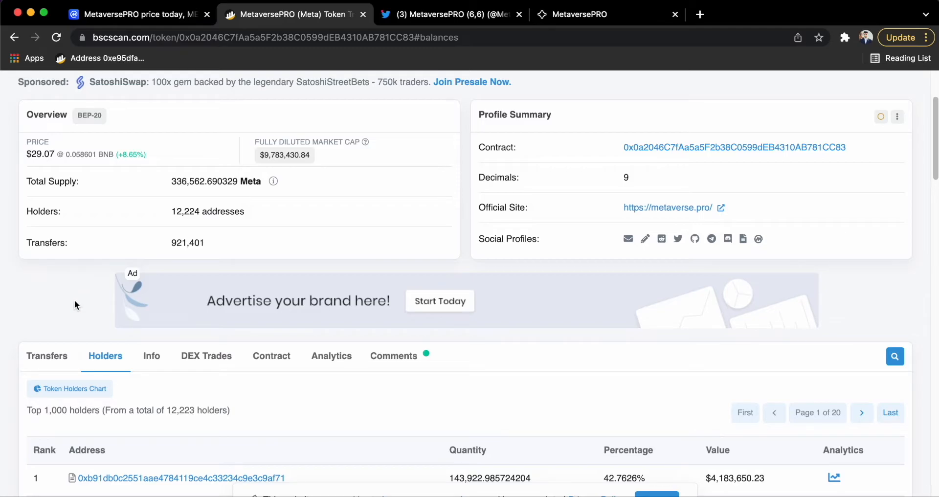
{"action": "mouse_move", "coordinate": [351, 211]}
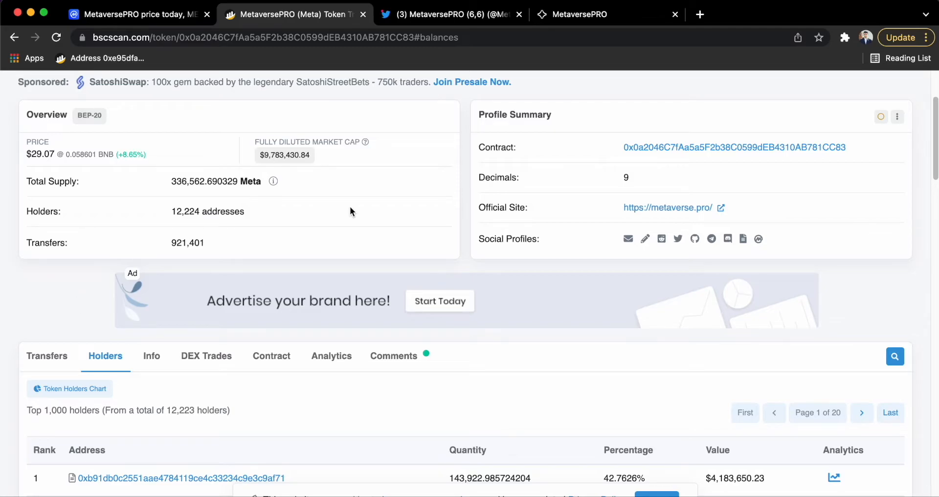
Read the MetaversePRO (6,6) pinned migration tweet linking airdrop.metaverse.pro.
{"action": "left_click", "coordinate": [451, 14]}
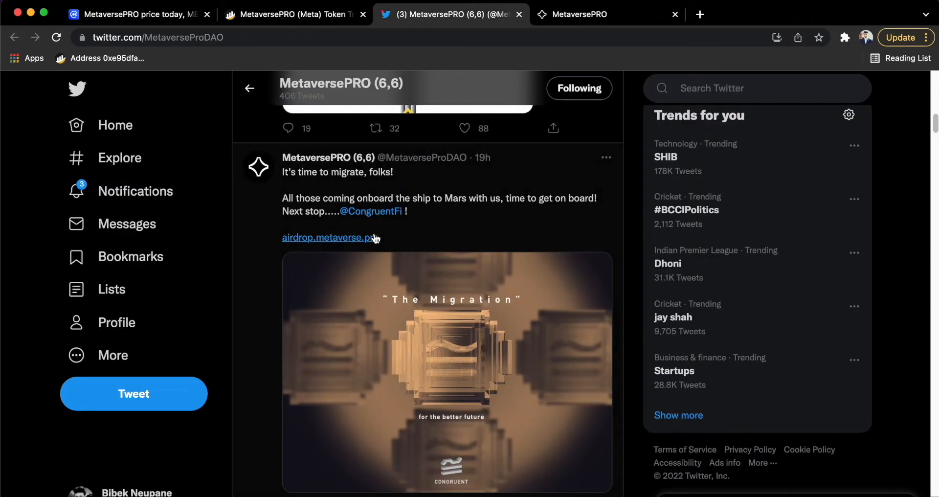
{"action": "mouse_move", "coordinate": [264, 248]}
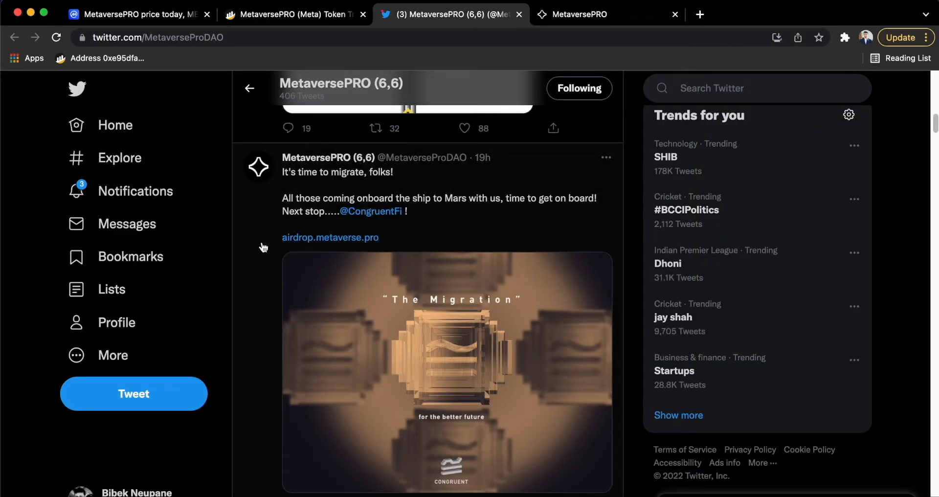
{"action": "scroll", "scroll_direction": "down", "scroll_amount": 3}
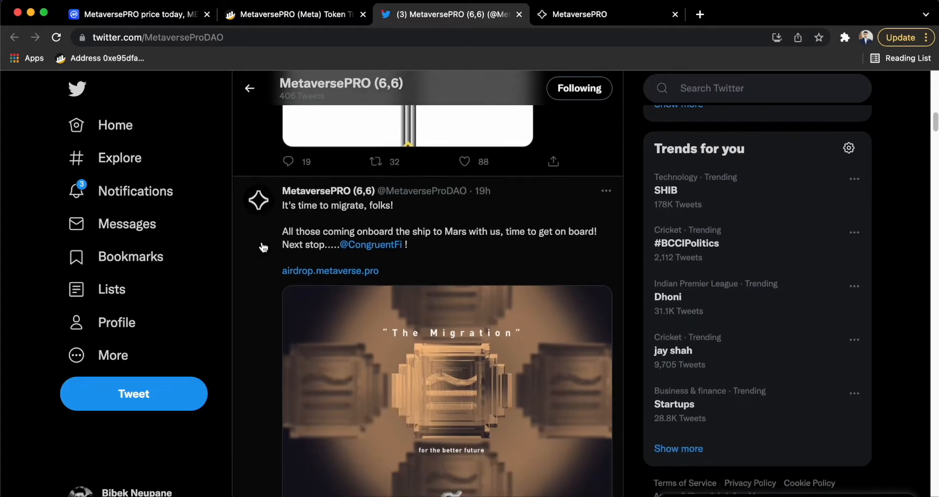
{"action": "scroll", "scroll_direction": "down", "scroll_amount": 3}
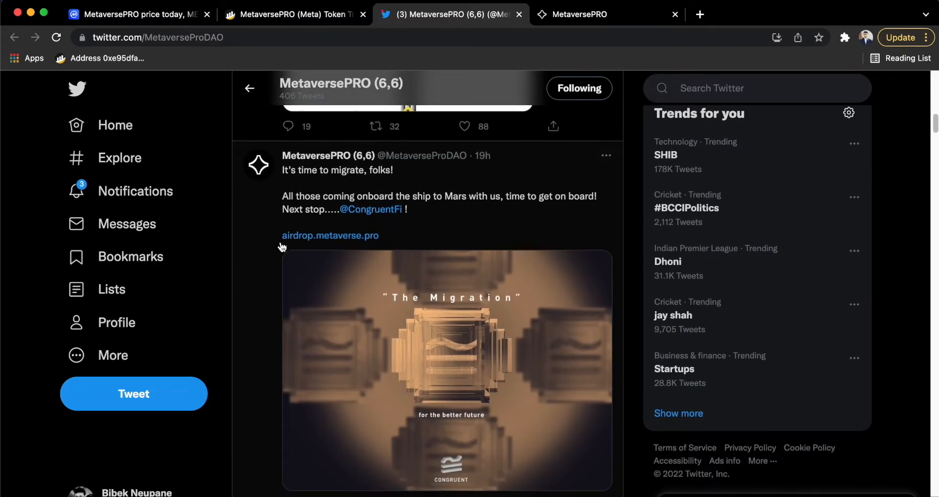
{"action": "scroll", "scroll_direction": "down", "scroll_amount": 3}
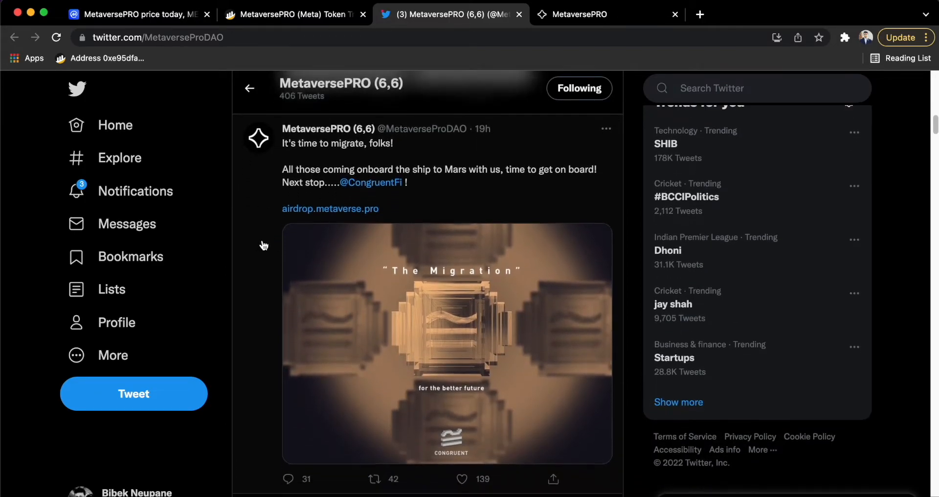
{"action": "scroll", "scroll_direction": "down", "scroll_amount": 3}
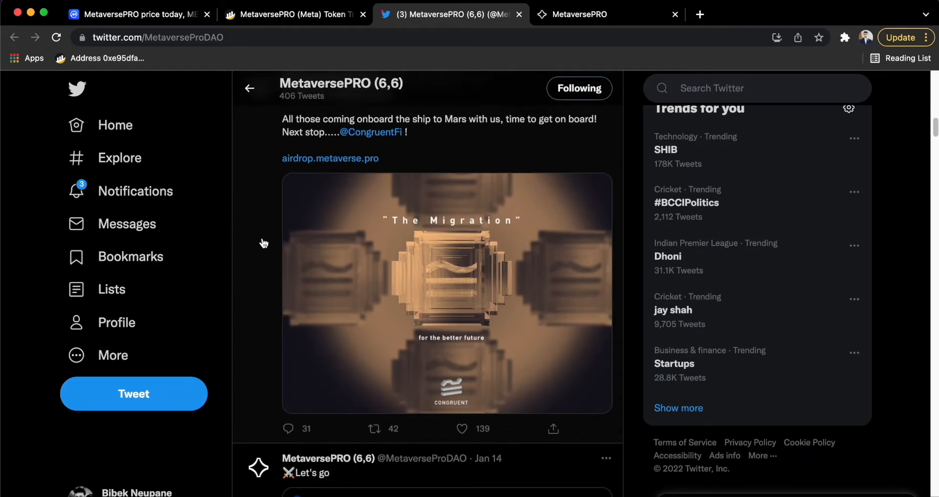
{"action": "scroll", "scroll_direction": "down", "scroll_amount": 3}
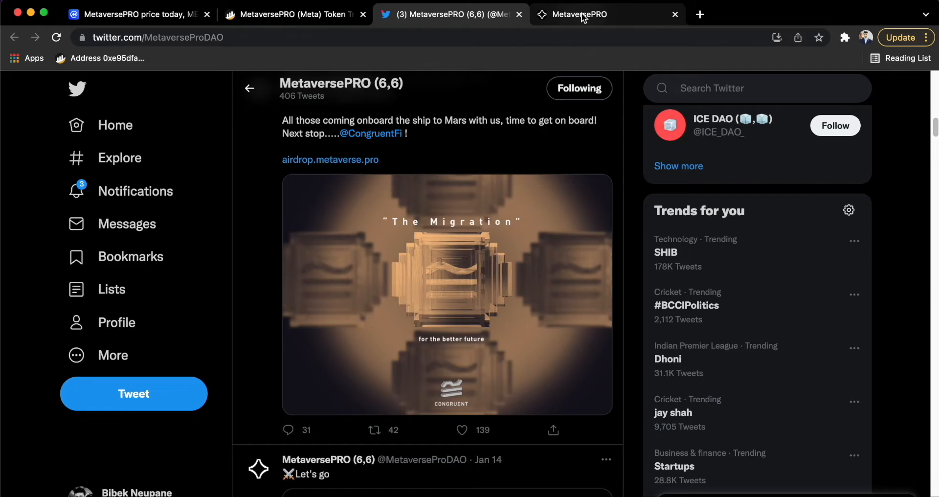
Review MetaMask's Jan 16 Migration and Meta-spend approval entries, then close the popup.
{"action": "left_click", "coordinate": [606, 13]}
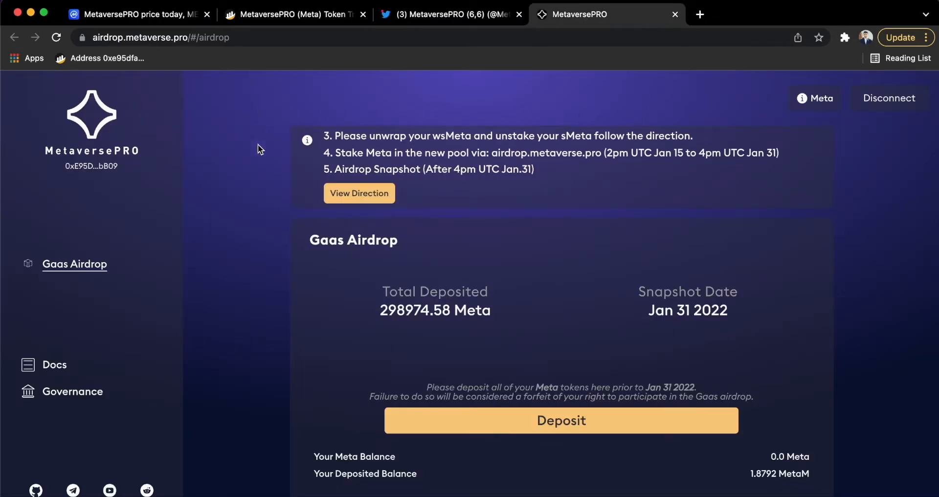
{"action": "mouse_move", "coordinate": [198, 66]}
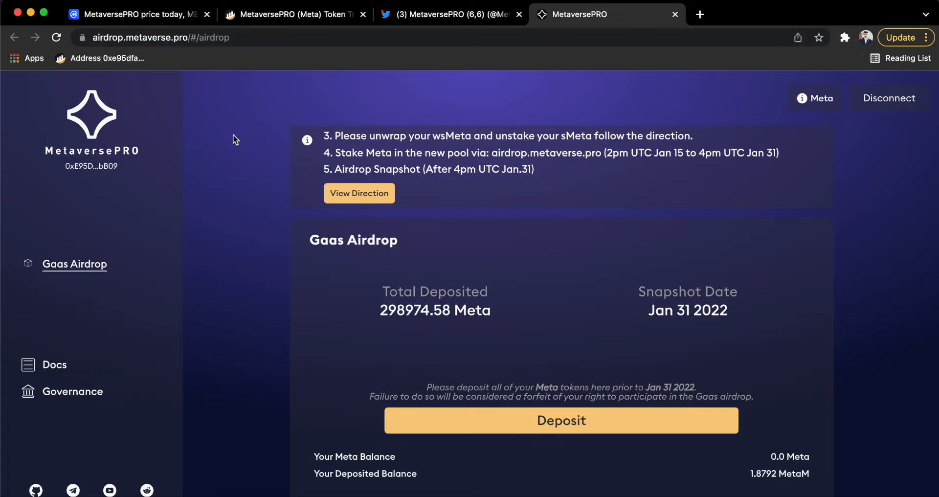
{"action": "mouse_move", "coordinate": [250, 235]}
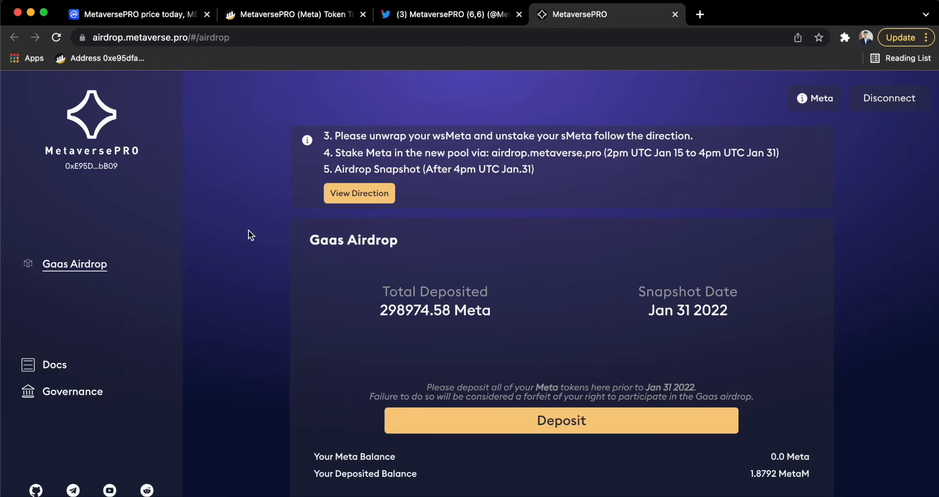
{"action": "scroll", "scroll_direction": "down", "scroll_amount": 3}
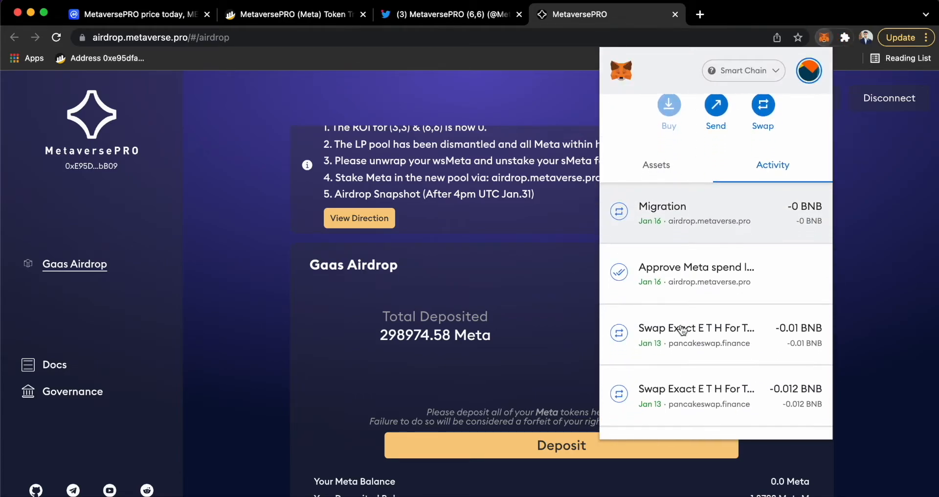
{"action": "mouse_move", "coordinate": [695, 281]}
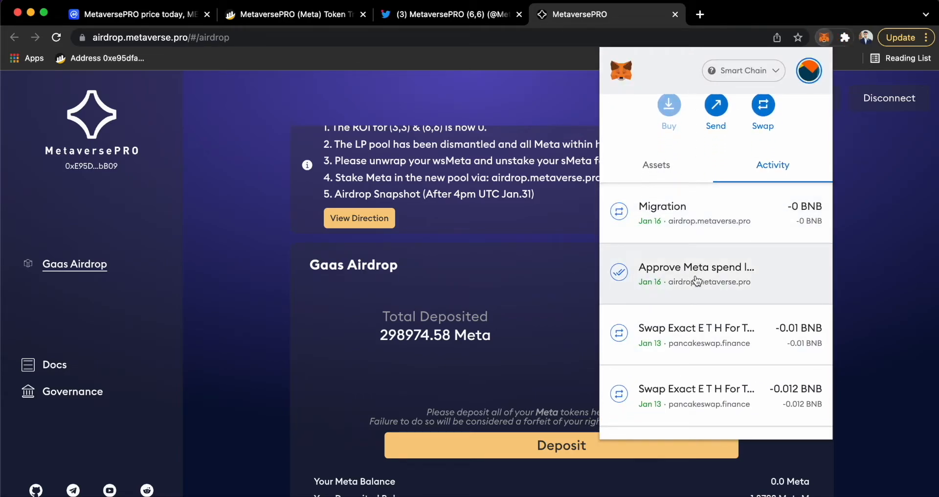
{"action": "mouse_move", "coordinate": [666, 214]}
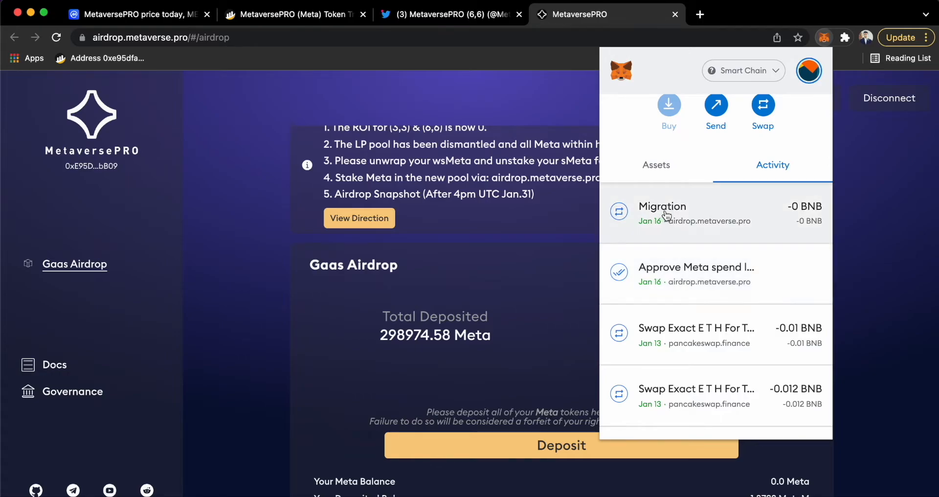
{"action": "left_click", "coordinate": [230, 282]}
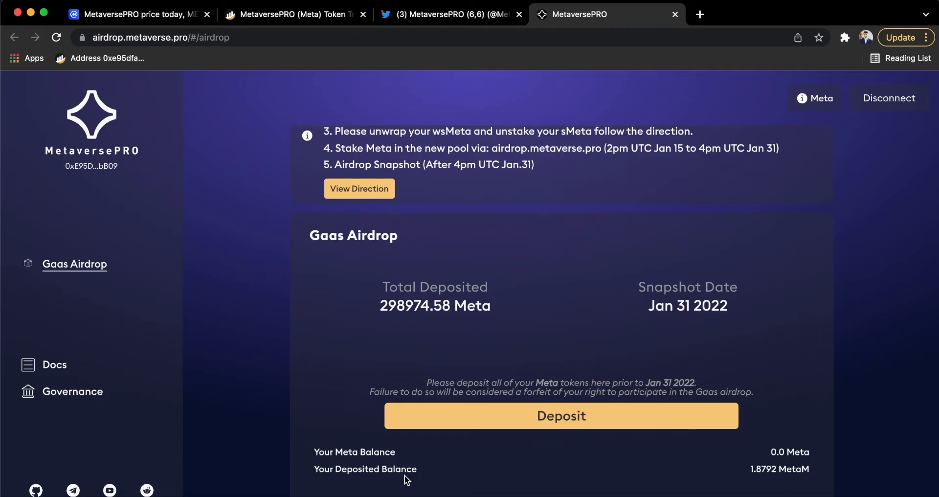
{"action": "mouse_move", "coordinate": [752, 470]}
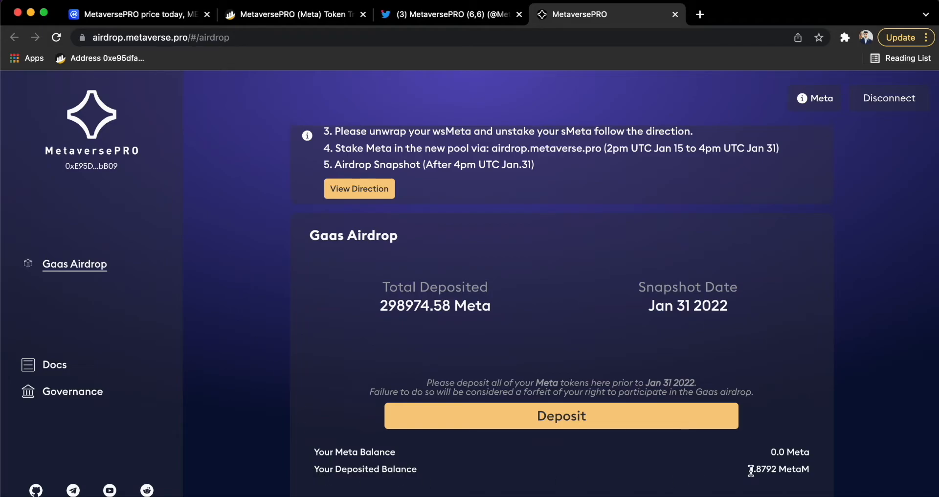
{"action": "mouse_move", "coordinate": [554, 234]}
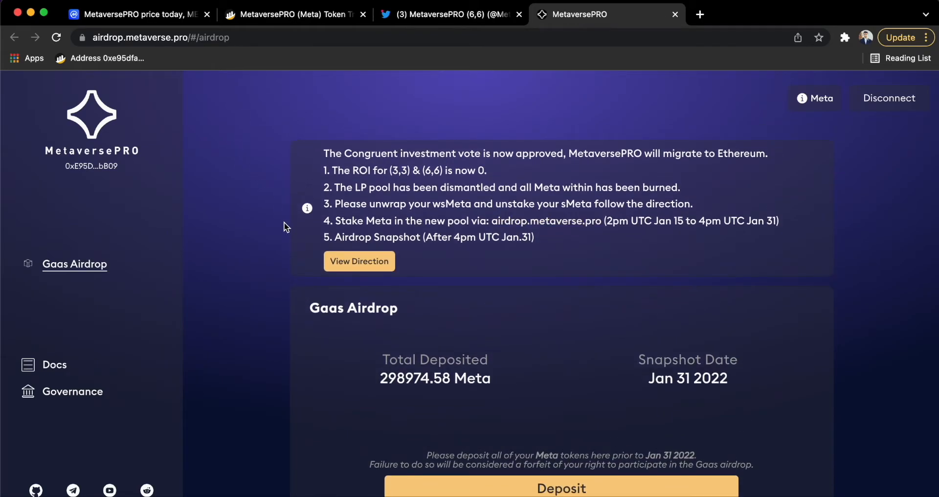
{"action": "mouse_move", "coordinate": [367, 217]}
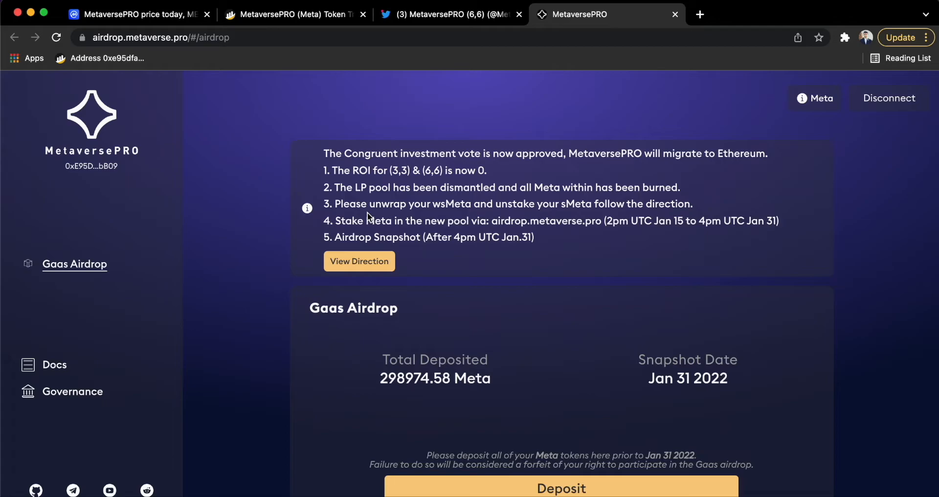
{"action": "mouse_move", "coordinate": [609, 340]}
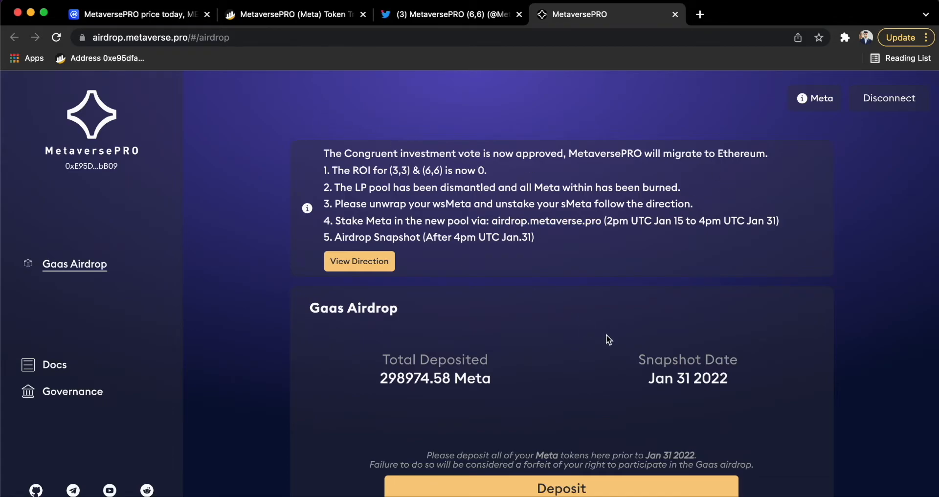
{"action": "scroll", "scroll_direction": "down", "scroll_amount": 3}
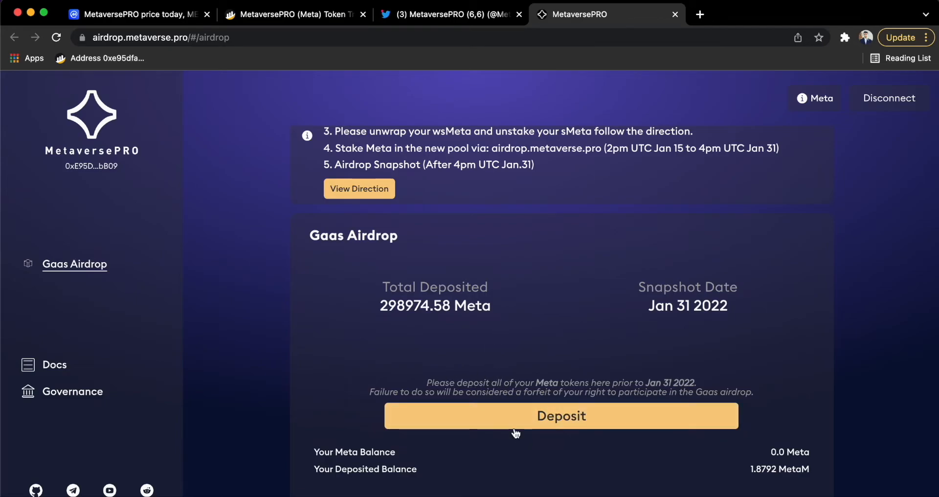
{"action": "mouse_move", "coordinate": [786, 221]}
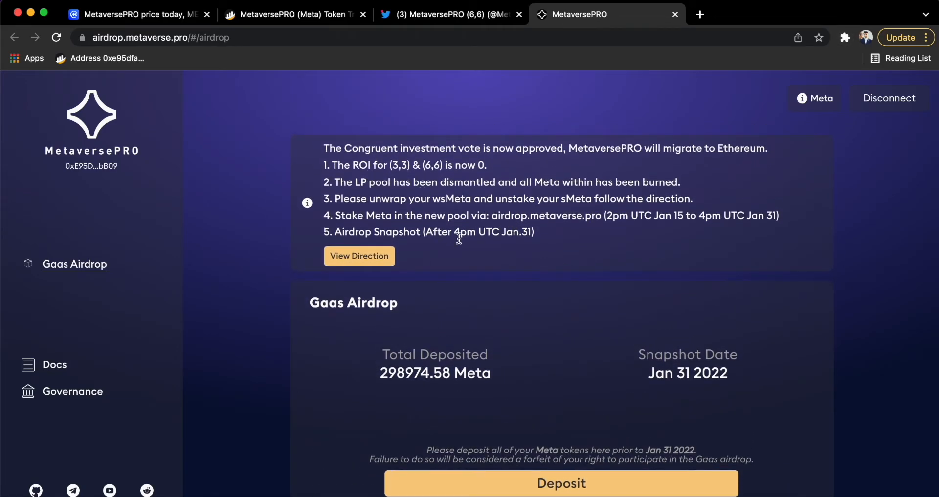
{"action": "mouse_move", "coordinate": [742, 216]}
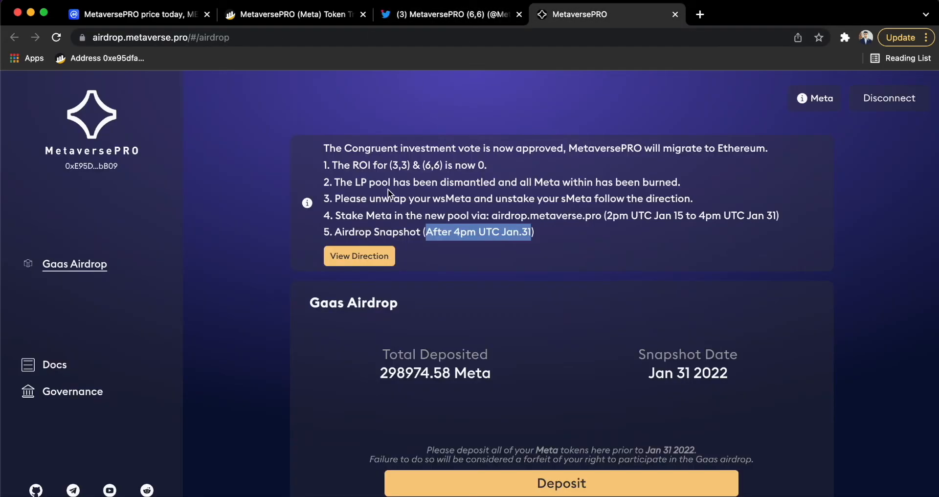
{"action": "left_click", "coordinate": [227, 98]}
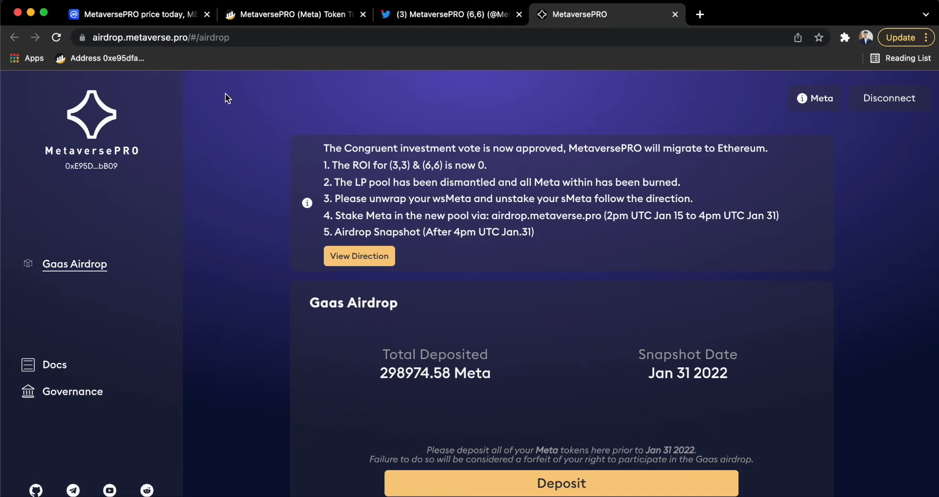
Show the CoinMarketCap META page now at $28.66, up 5.15%.
{"action": "left_click", "coordinate": [138, 14]}
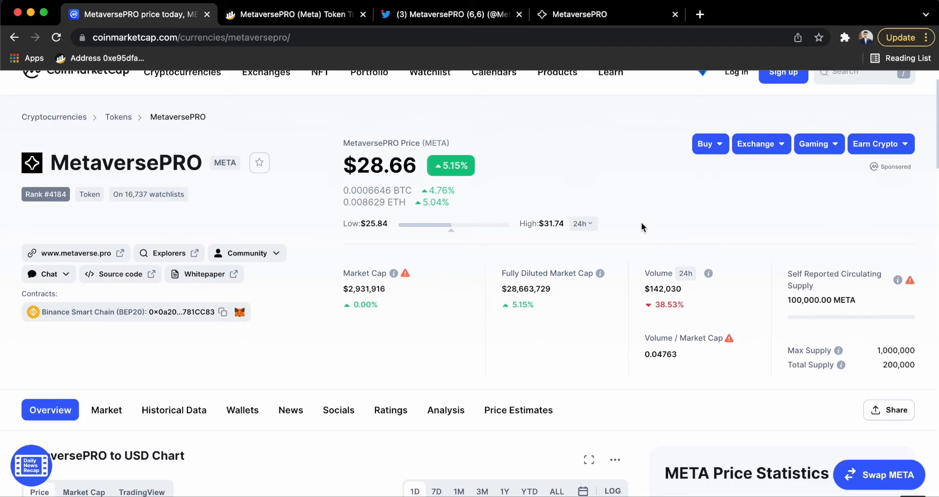
{"action": "mouse_move", "coordinate": [596, 204]}
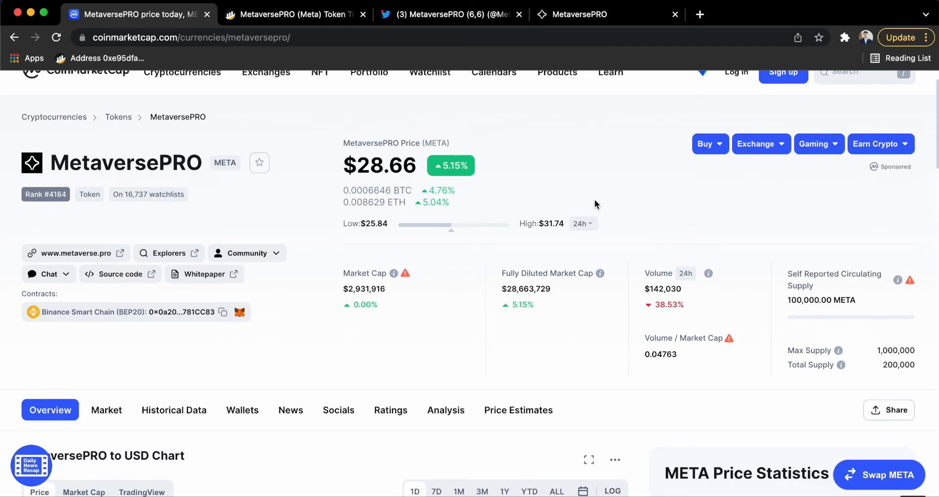
{"action": "mouse_move", "coordinate": [375, 66]}
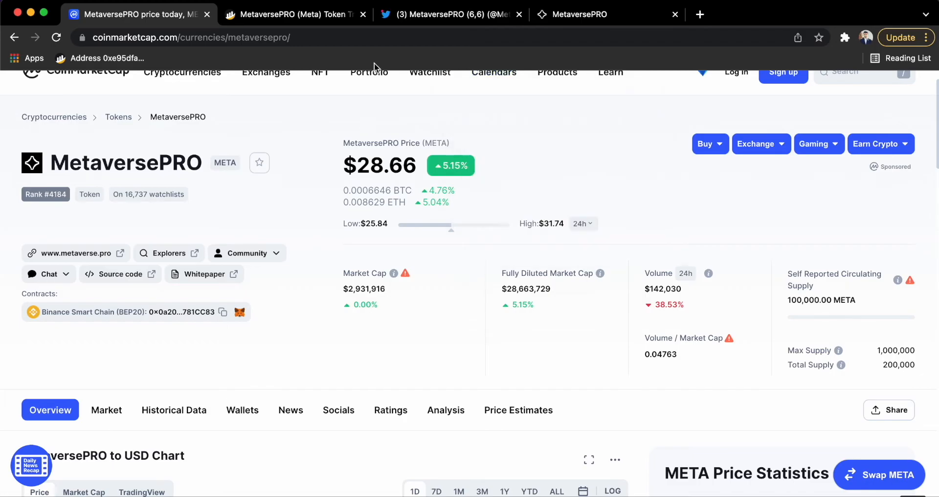
Show the Gaas Airdrop section with 0.0 Meta balance and 1.8792 MetaM deposited.
{"action": "left_click", "coordinate": [494, 72]}
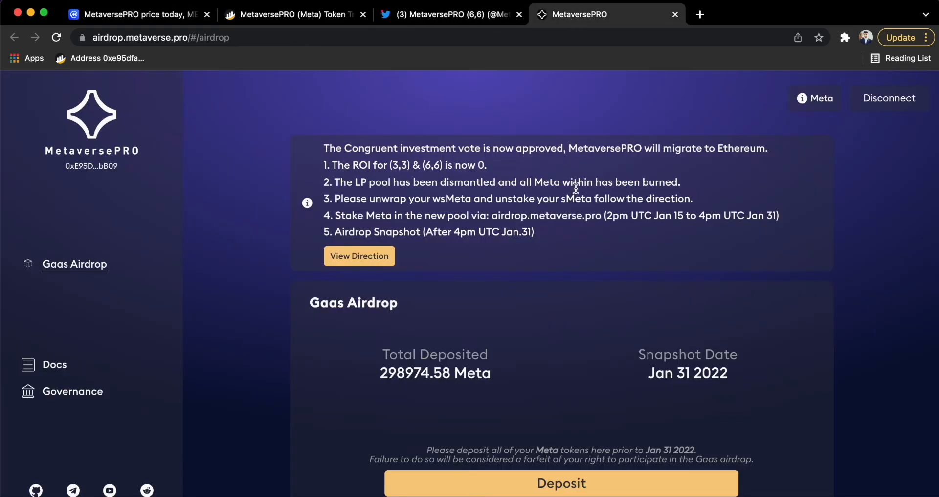
{"action": "scroll", "scroll_direction": "down", "scroll_amount": 3}
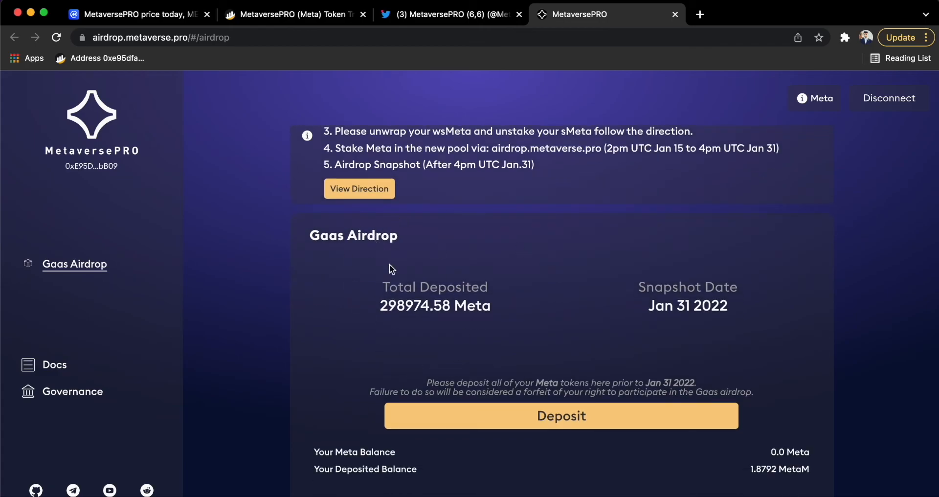
{"action": "mouse_move", "coordinate": [319, 312]}
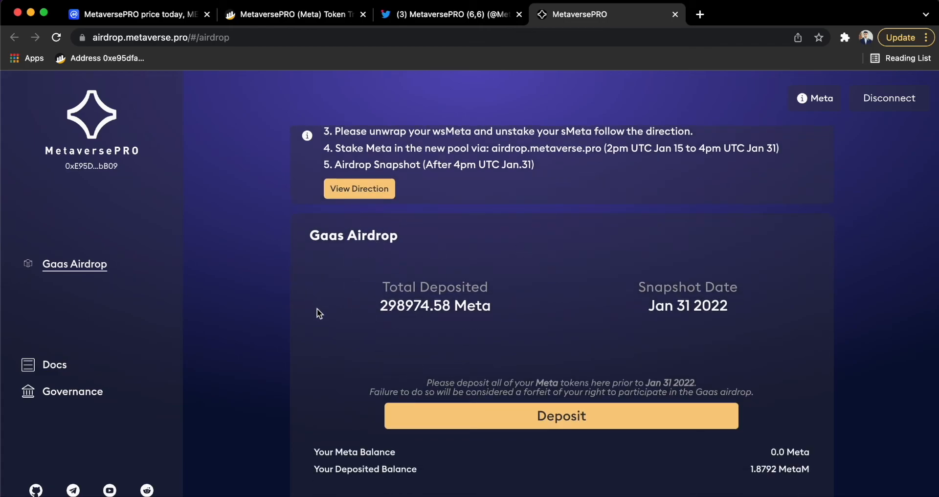